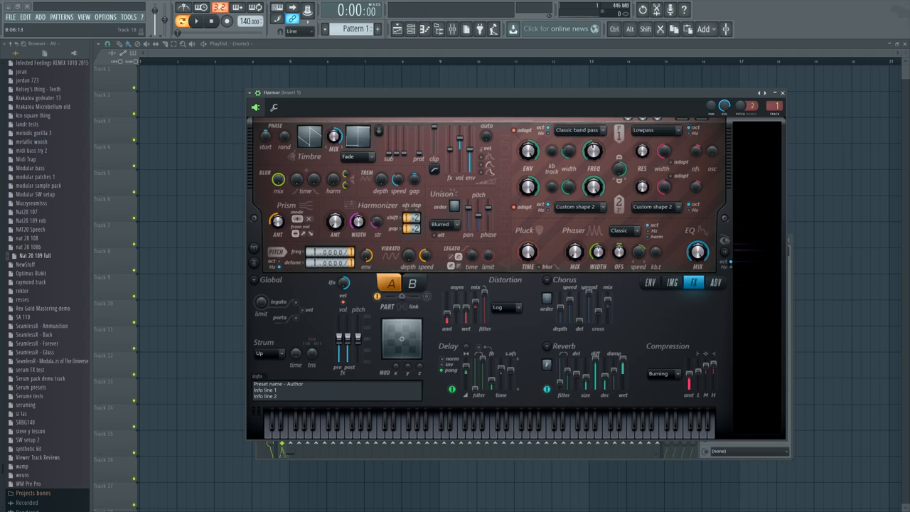
# - Bring up the second Harmor channel's window and show its Volume envelope on the ENV page
pyautogui.click(354, 423)
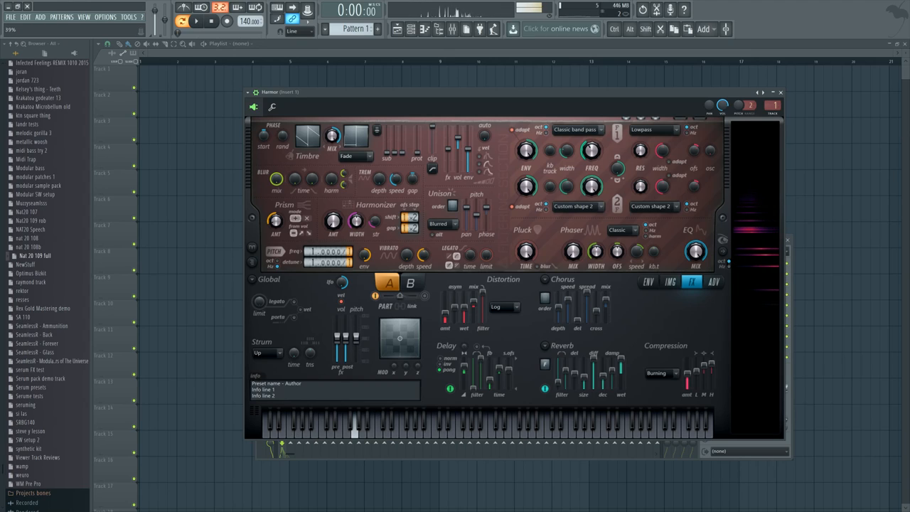
pyautogui.click(356, 424)
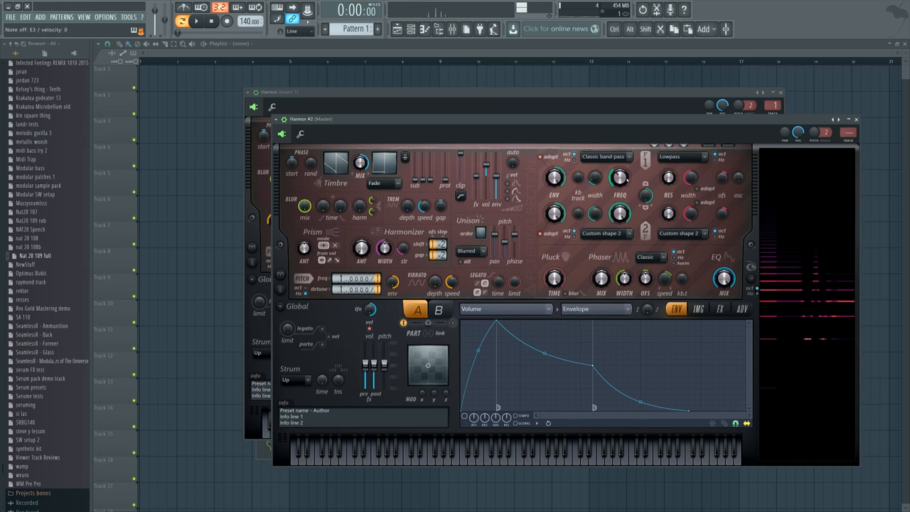
pyautogui.click(719, 309)
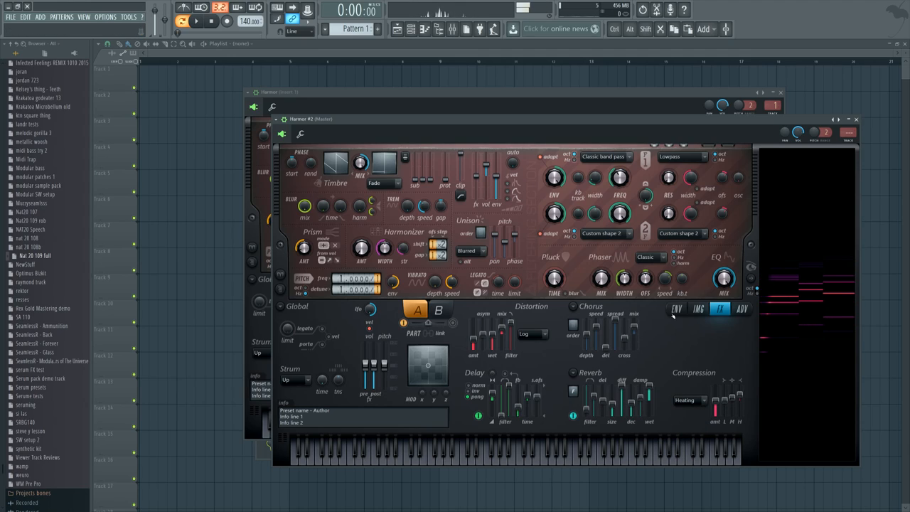
# - Switch the second Harmor to its FX page showing distortion, chorus, delay, reverb and compression
pyautogui.click(677, 309)
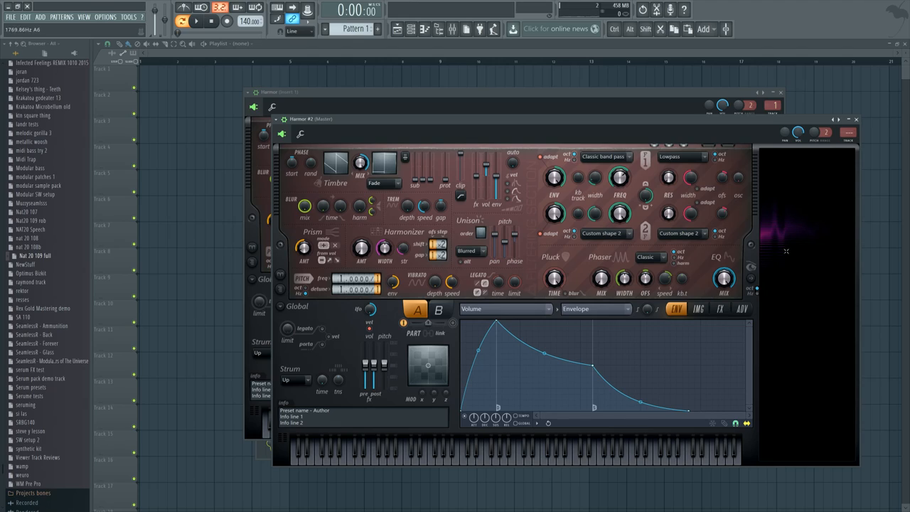
# - Return the second Harmor to its Volume envelope view while the sound plays
pyautogui.moveTo(620, 178); pyautogui.dragTo(624, 173)
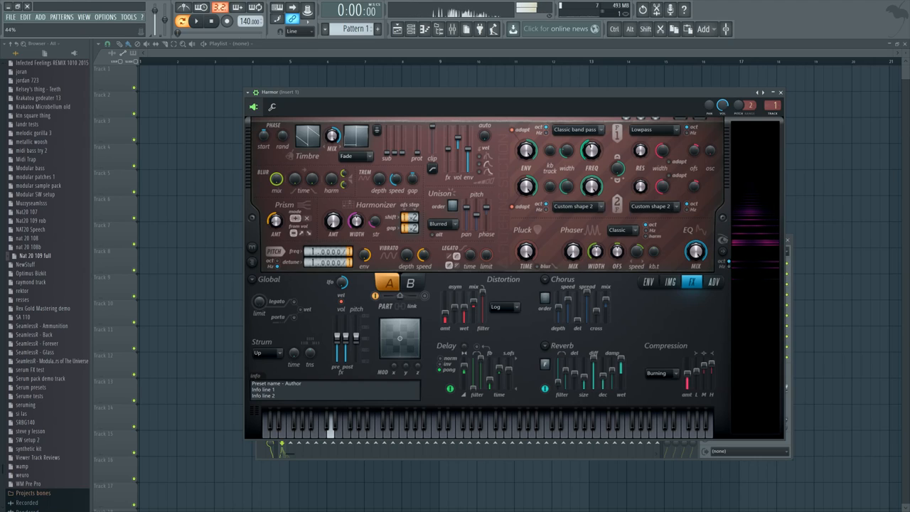
# - Close the second Harmor window, leaving the original Harmor patch on its FX page
pyautogui.moveTo(591, 149); pyautogui.dragTo(590, 157)
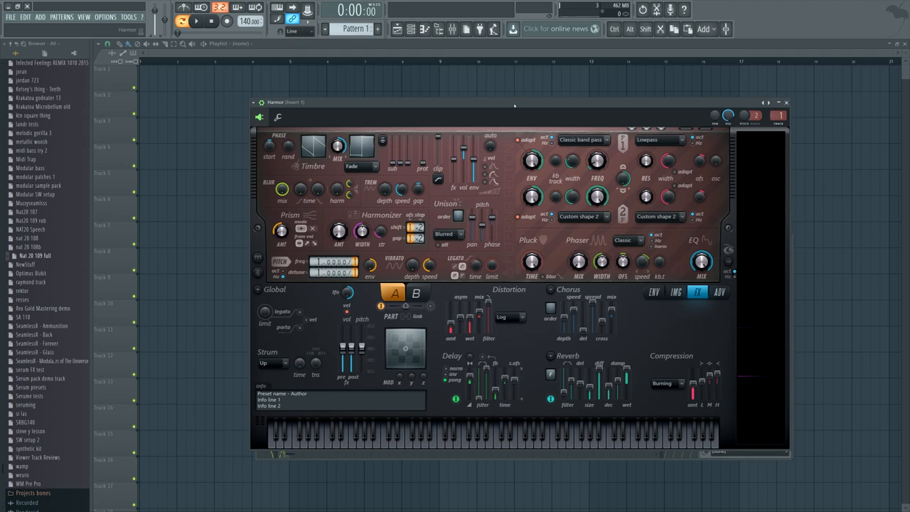
pyautogui.moveTo(515, 105)
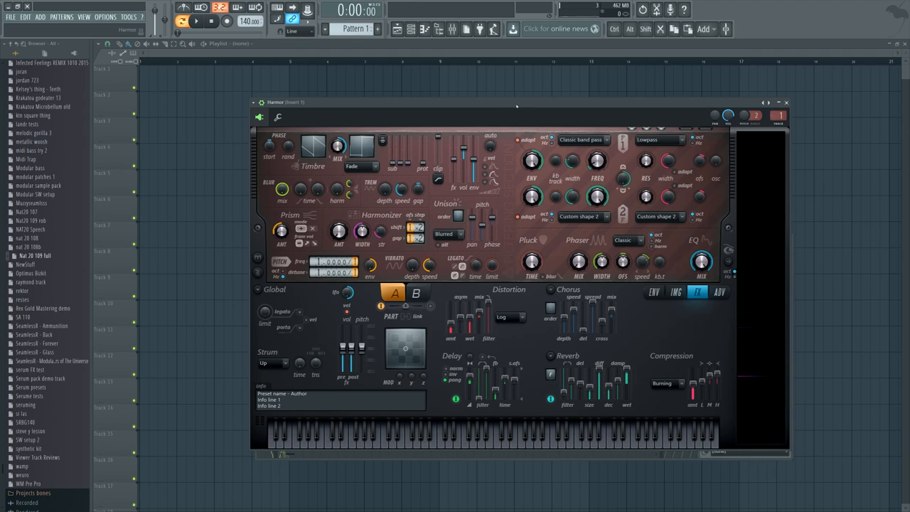